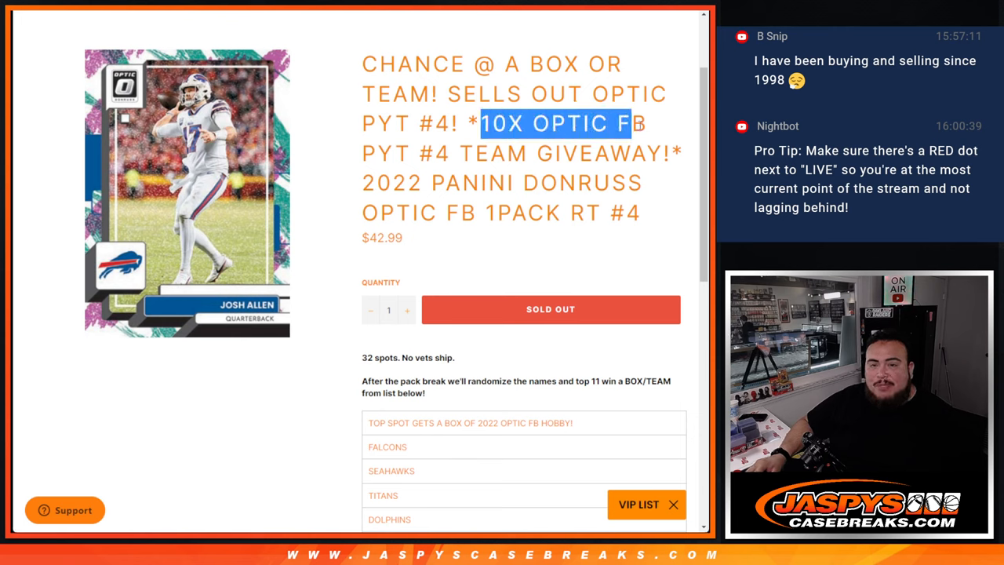
Select and copy the prize list from 'TOP SPOT GETS A BOX' down to BROWNS.
drag(643, 122, 682, 153)
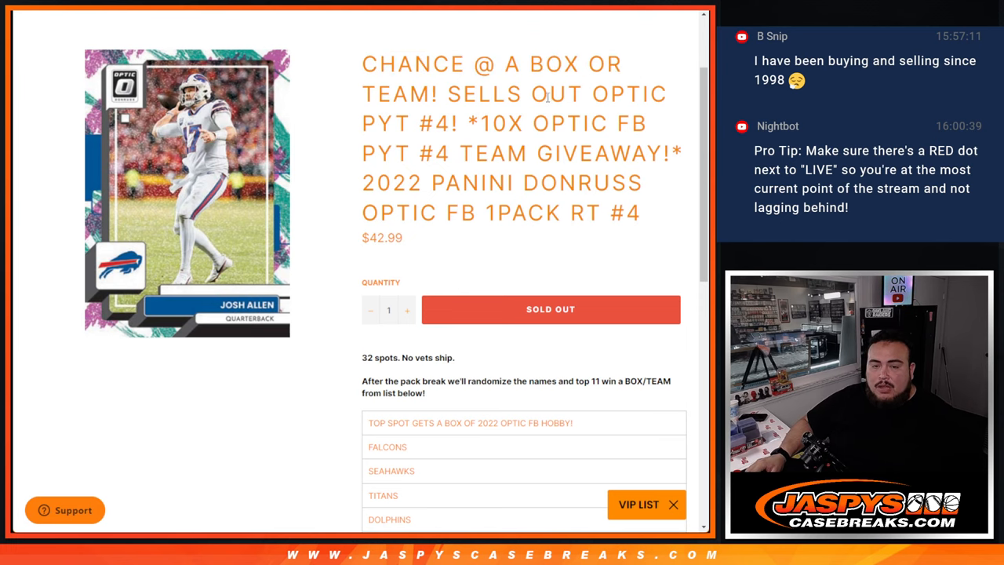
scroll(down, 3)
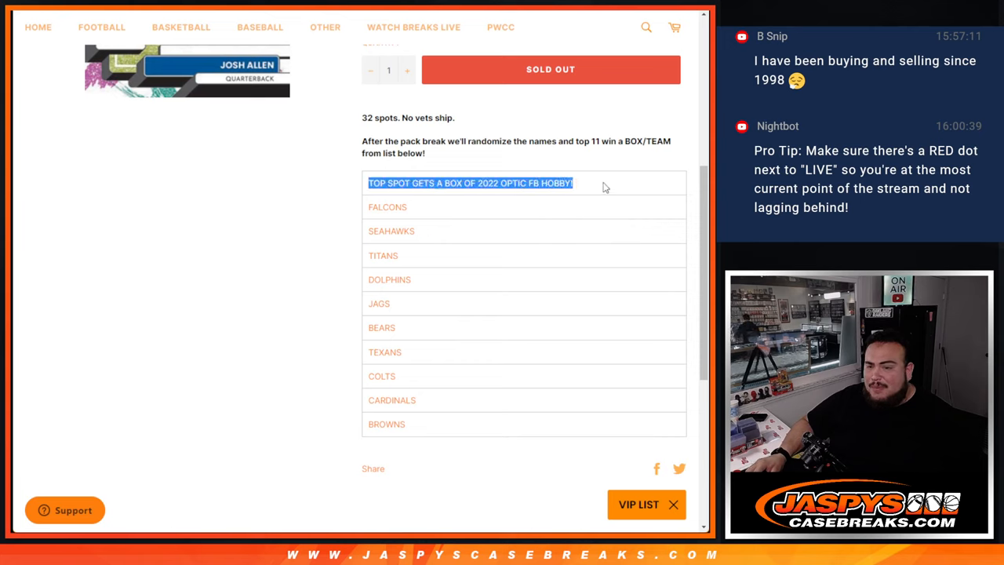
mouse_move(567, 223)
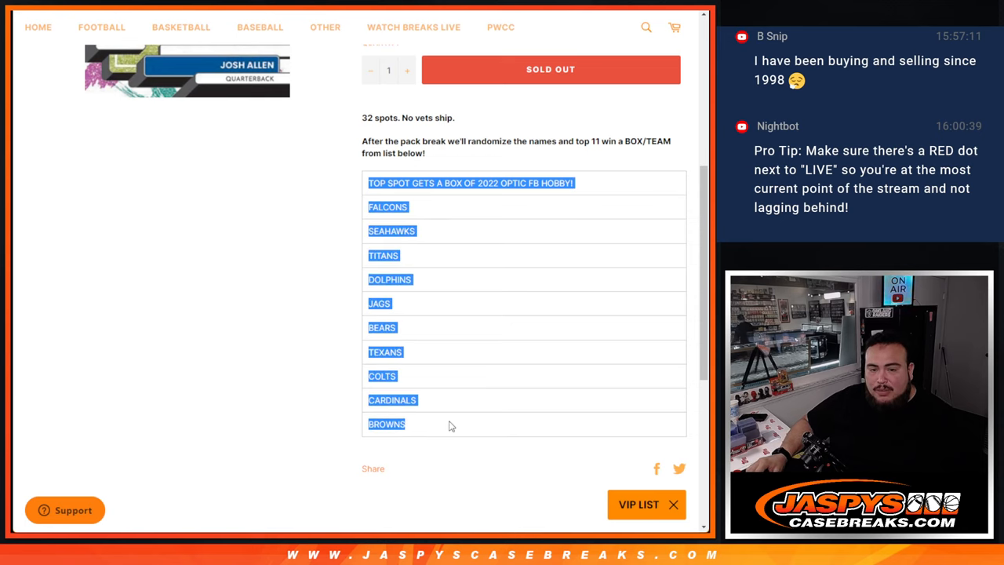
mouse_move(502, 248)
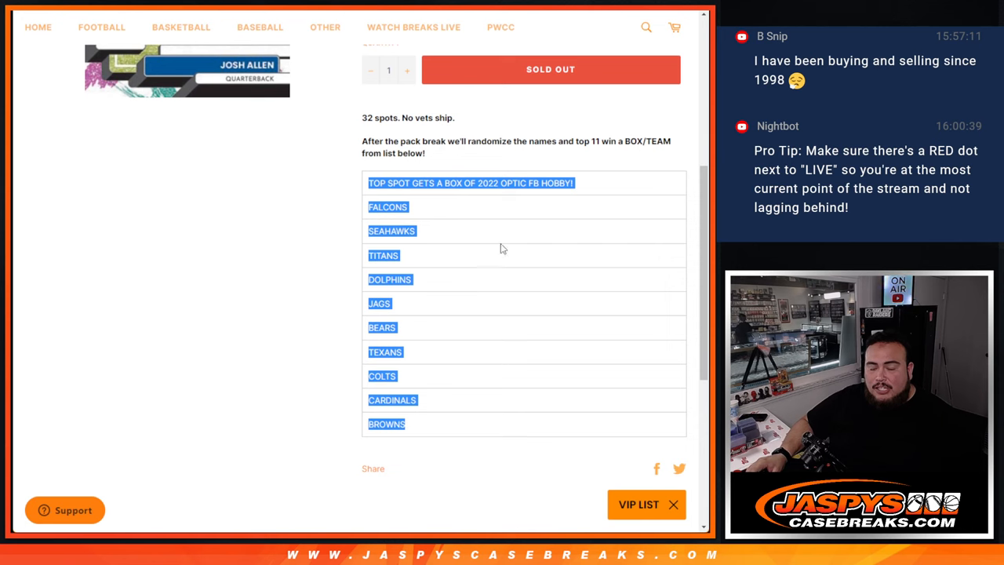
scroll(up, 3)
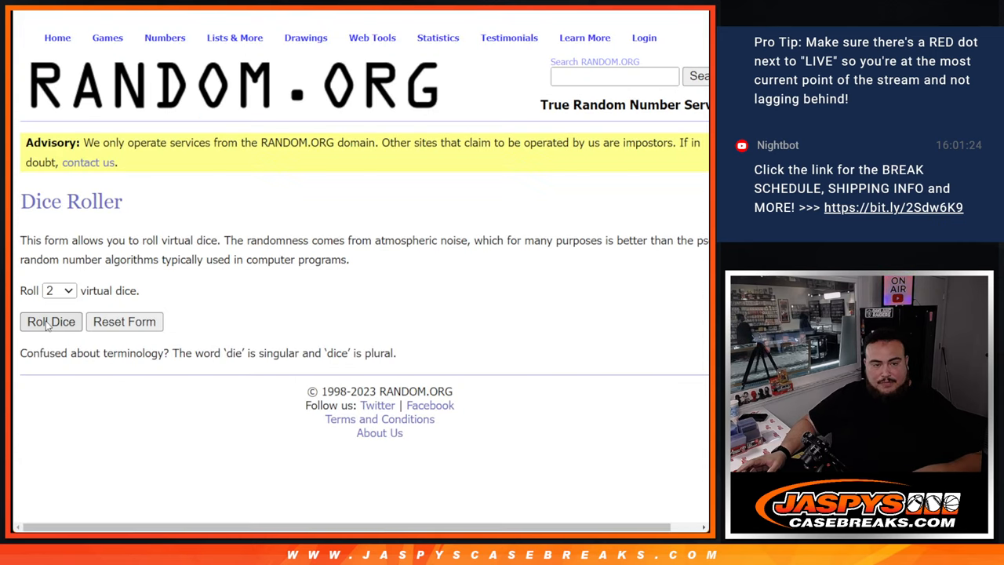
Roll the dice, then re-randomize the 32 customer names repeatedly with Again!
click(50, 322)
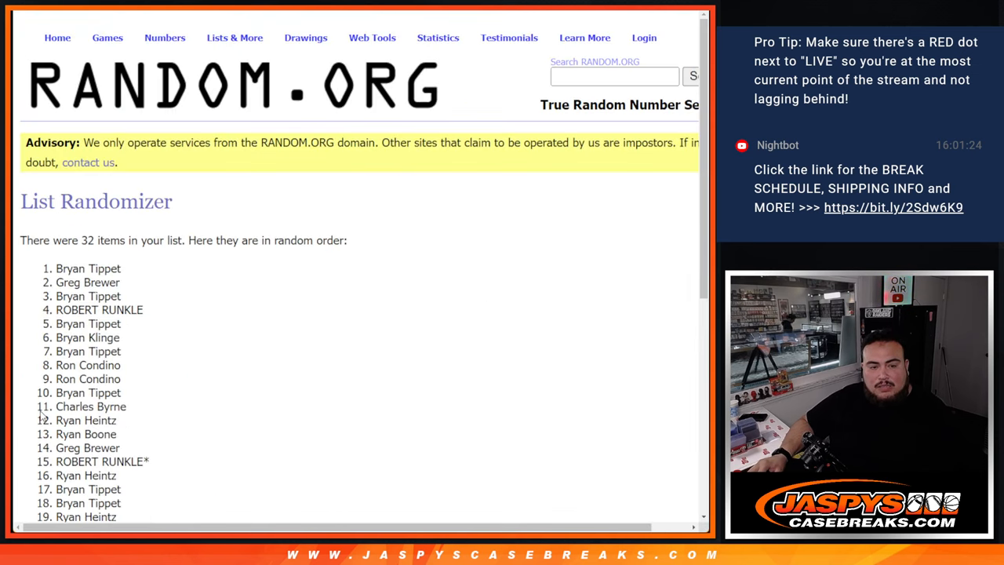
scroll(down, 3)
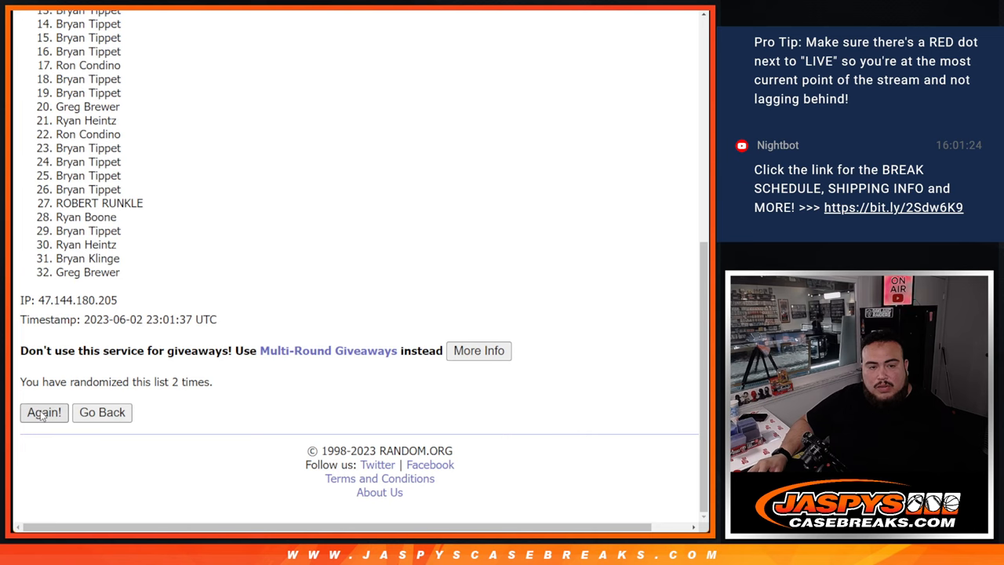
click(44, 413)
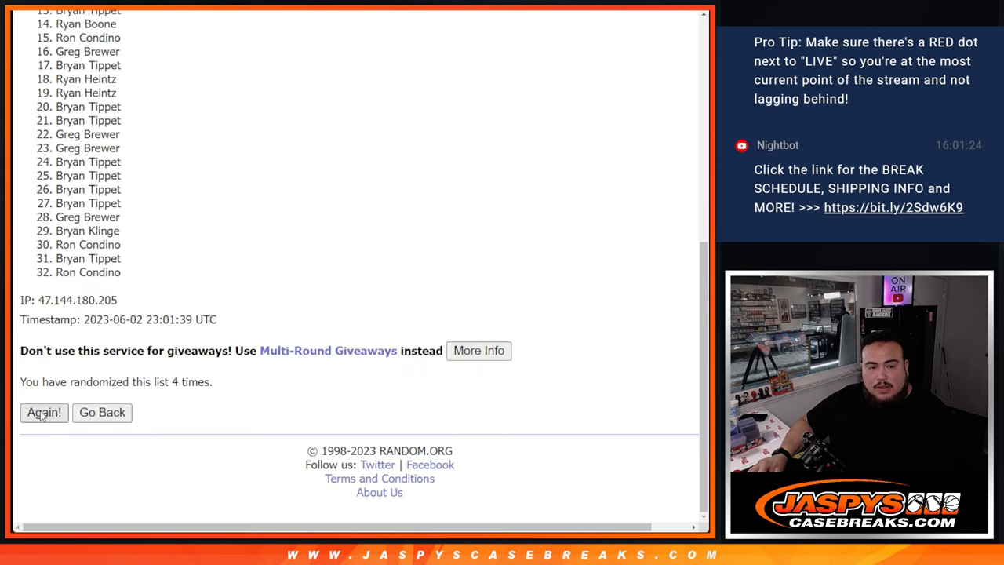
click(44, 412)
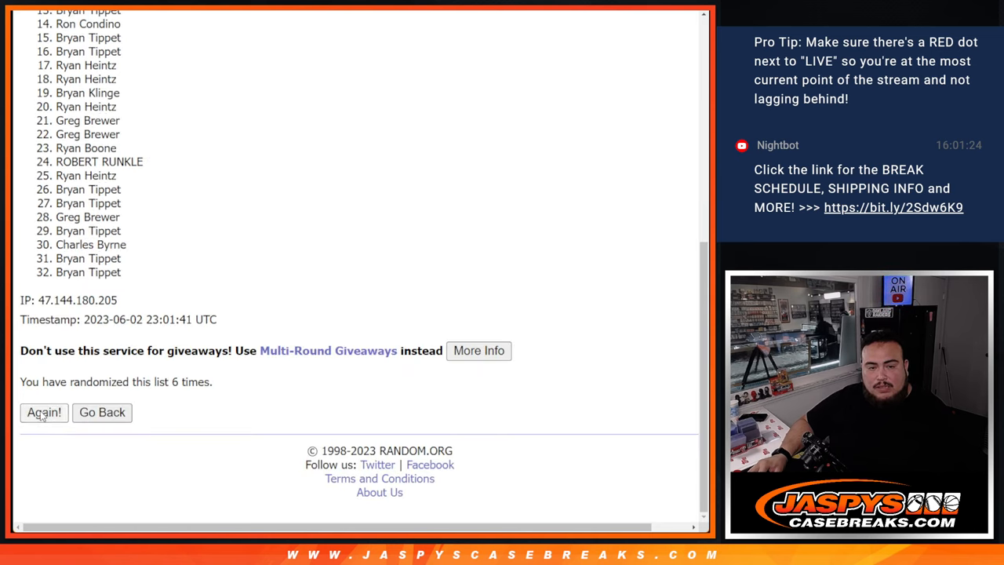
click(44, 413)
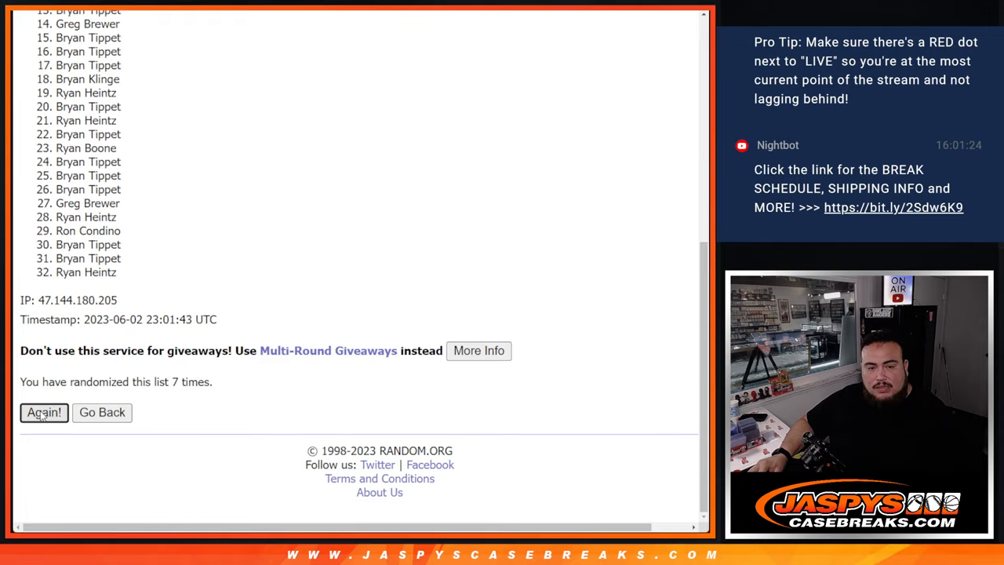
click(43, 412)
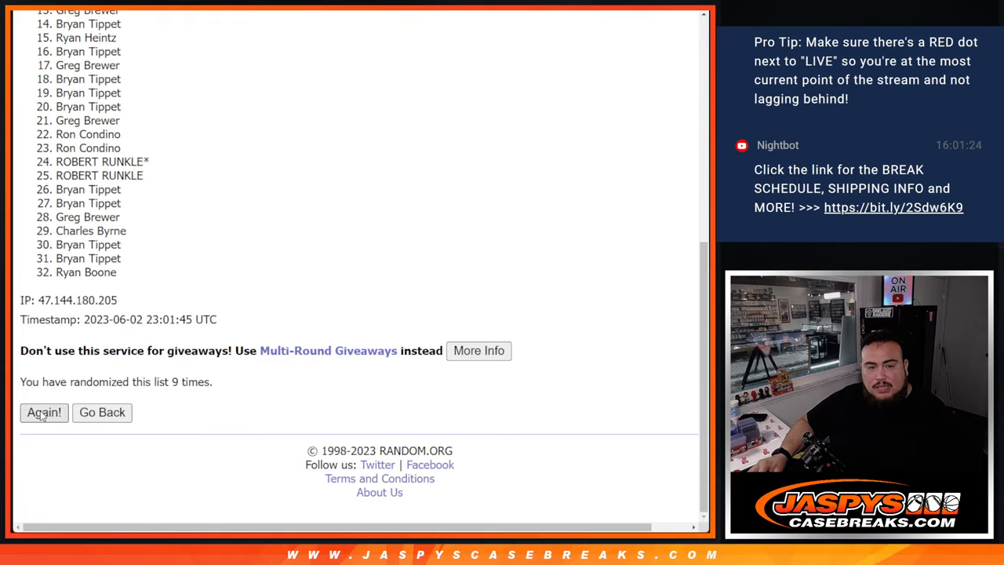
click(43, 412)
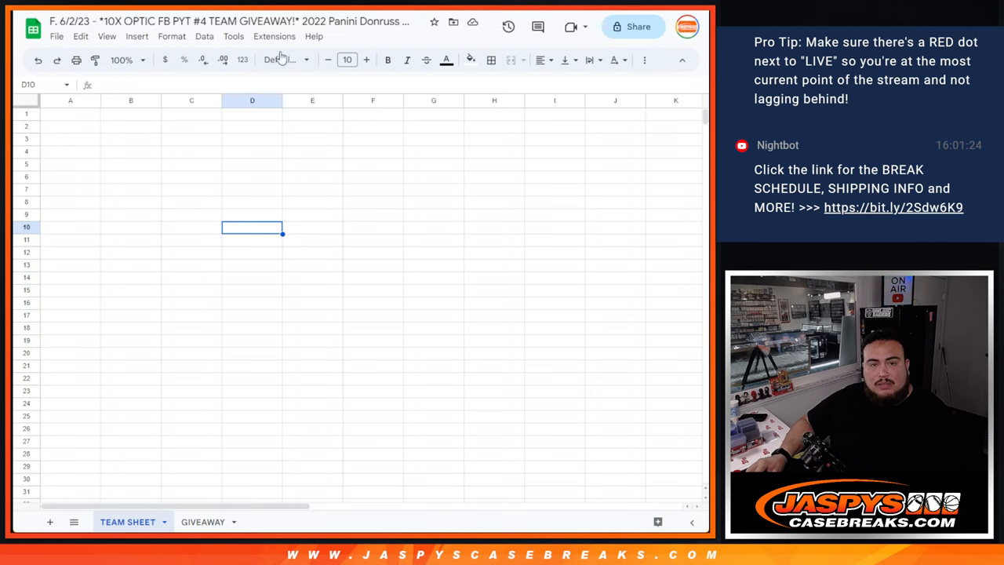
Randomize the 32 NFL teams and reshuffle until the count reaches 10.
click(69, 114)
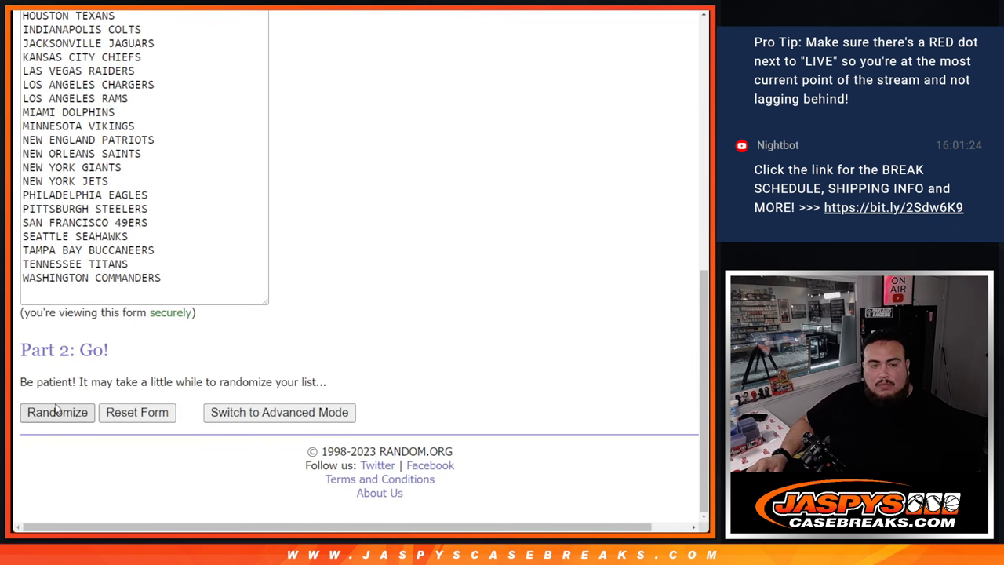
click(56, 413)
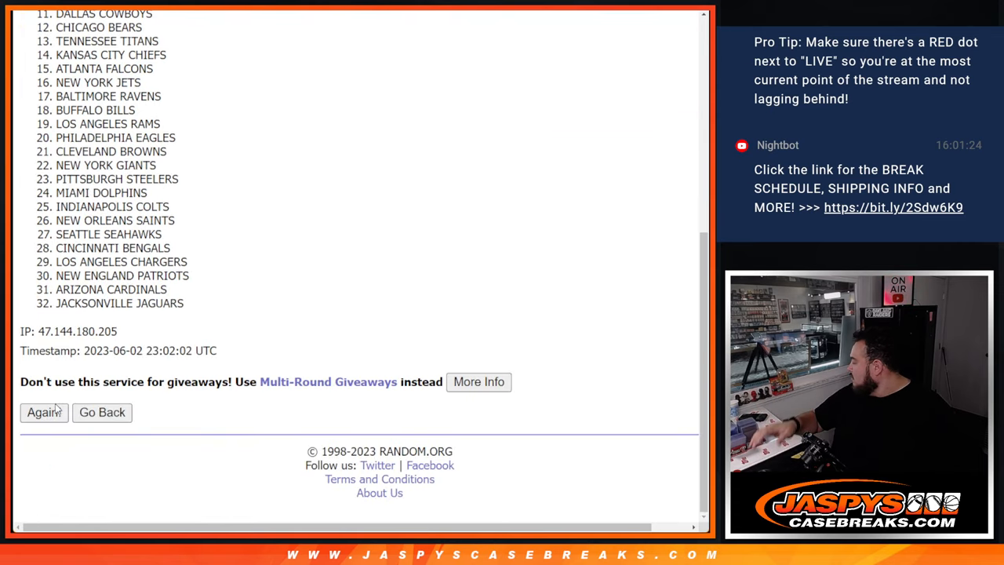
click(44, 413)
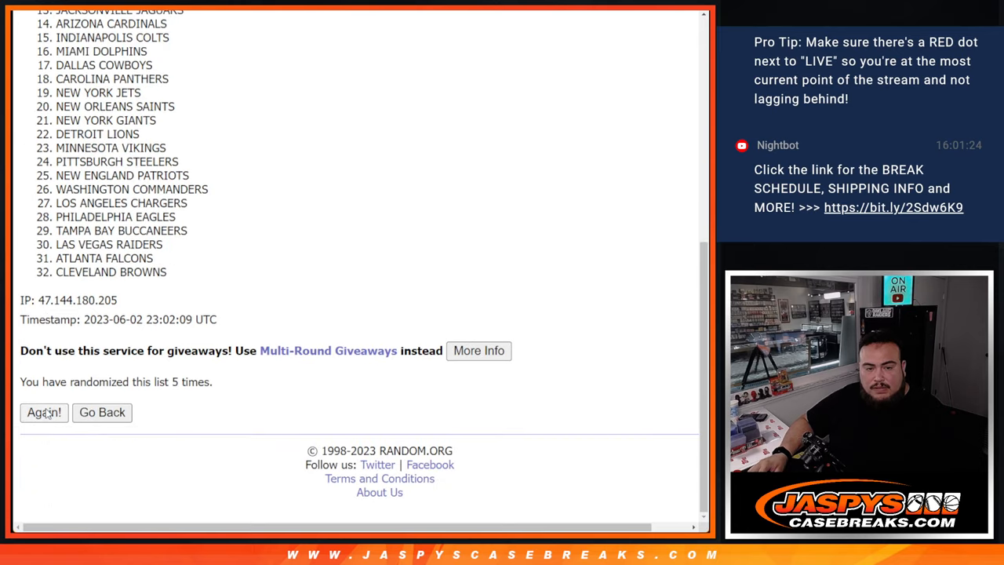
click(44, 413)
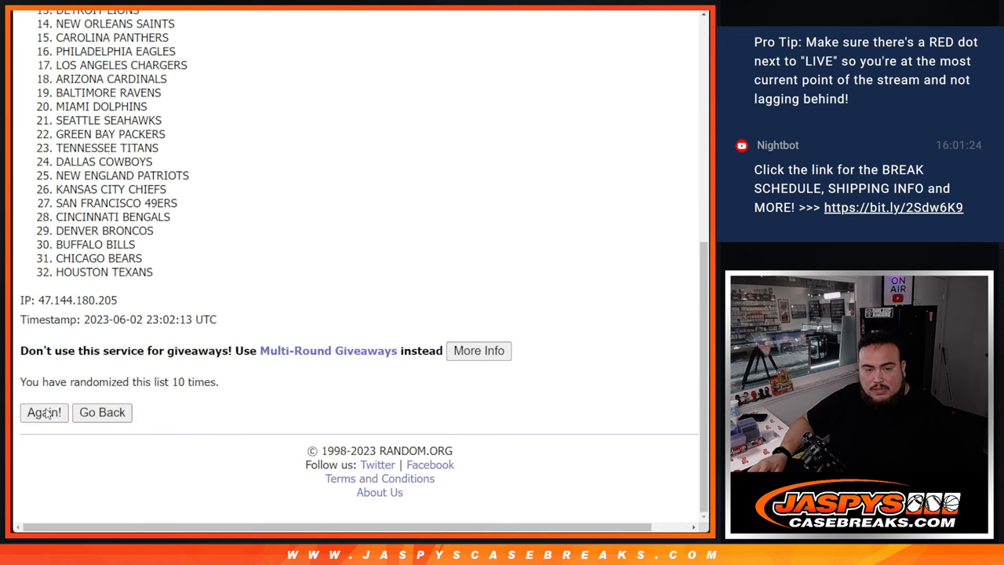
click(43, 413)
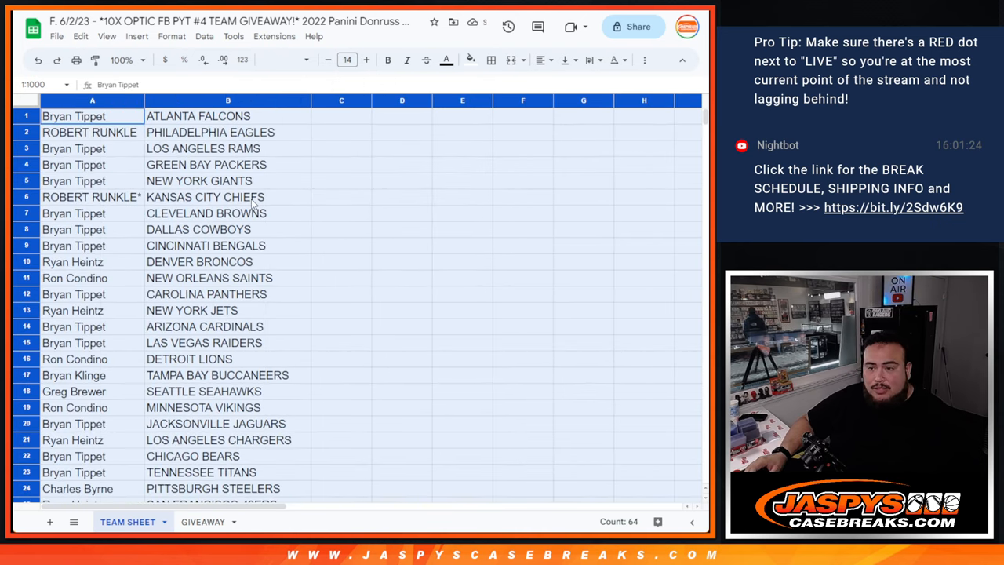
Sort the name-team pairs by column B and set the printout to Portrait with Fit to width.
scroll(down, 3)
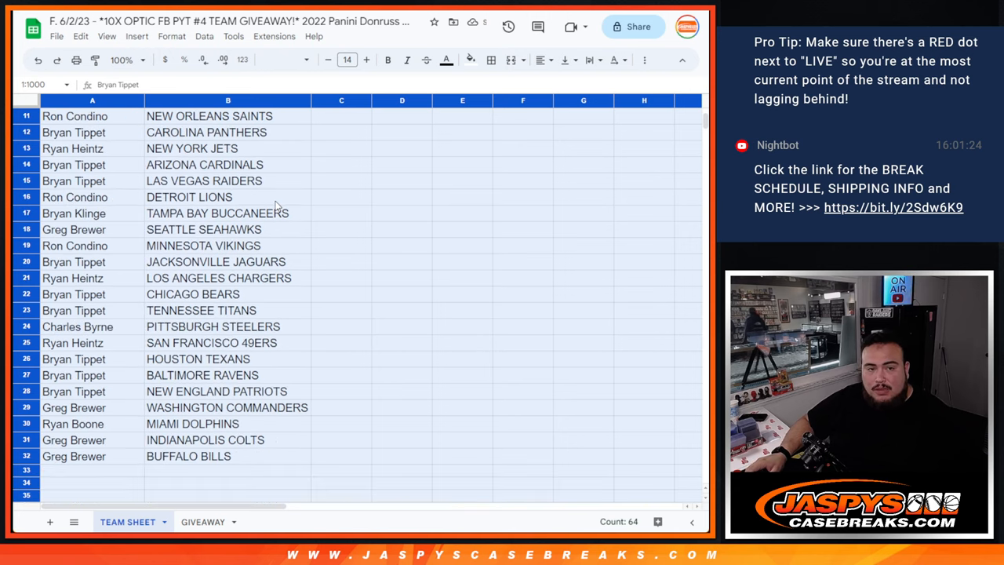
right_click(227, 101)
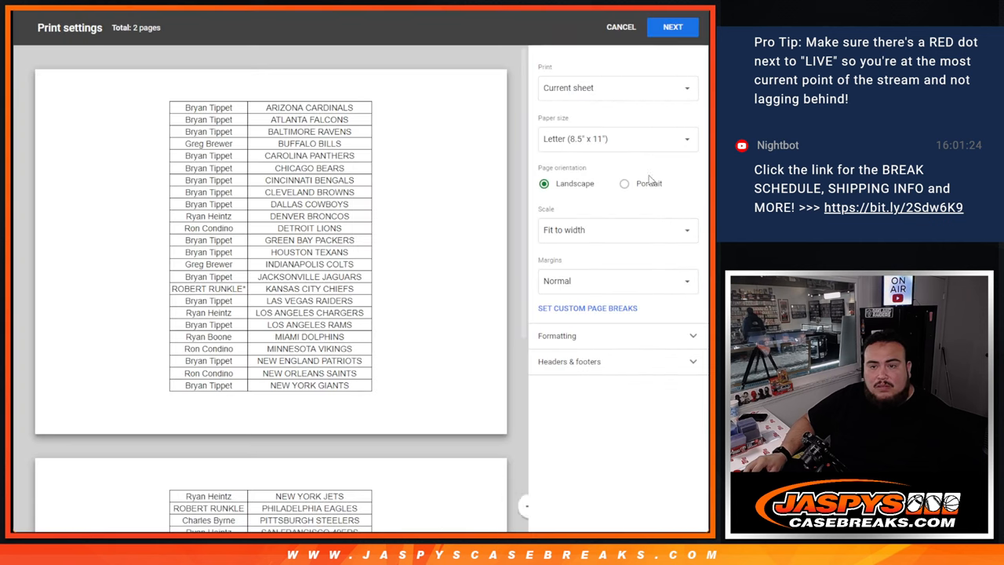
click(624, 184)
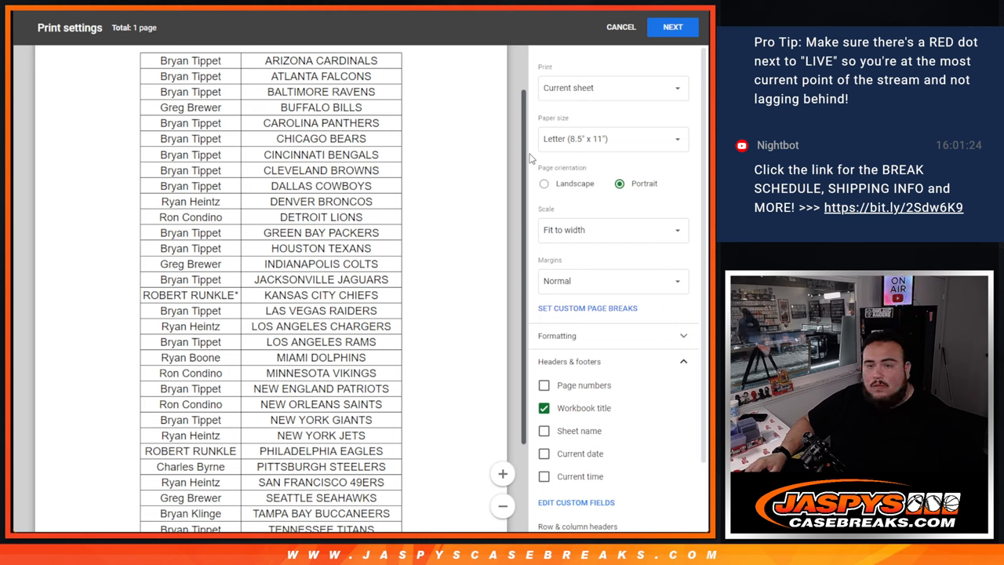
scroll(down, 3)
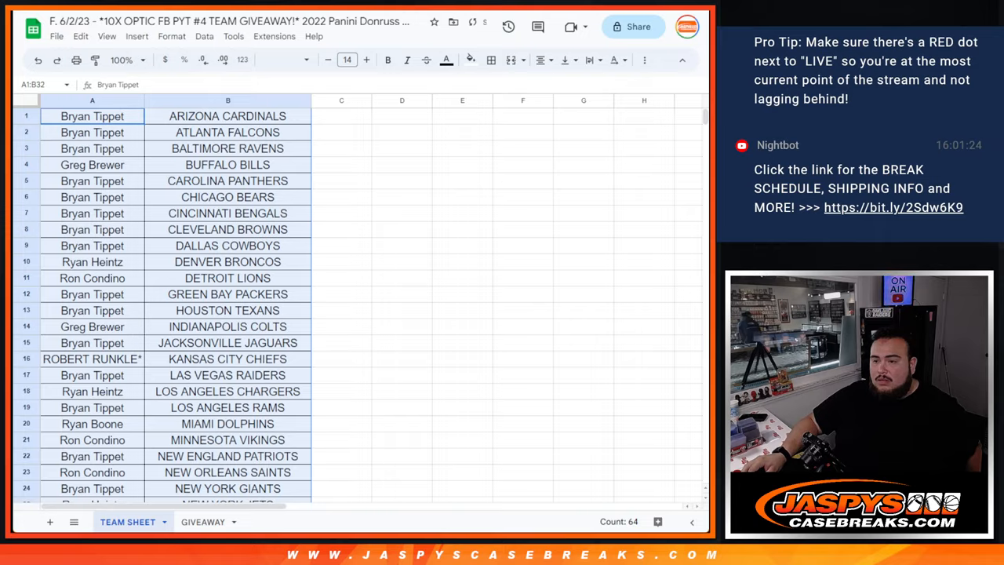
click(203, 521)
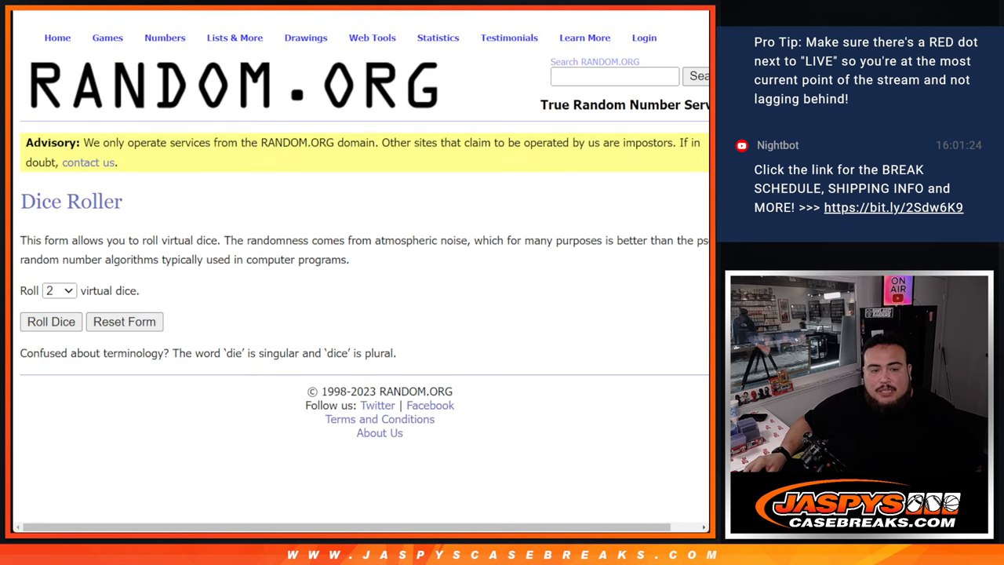
Roll the dice, then randomize the 32 customer names and shuffle them once more.
click(50, 321)
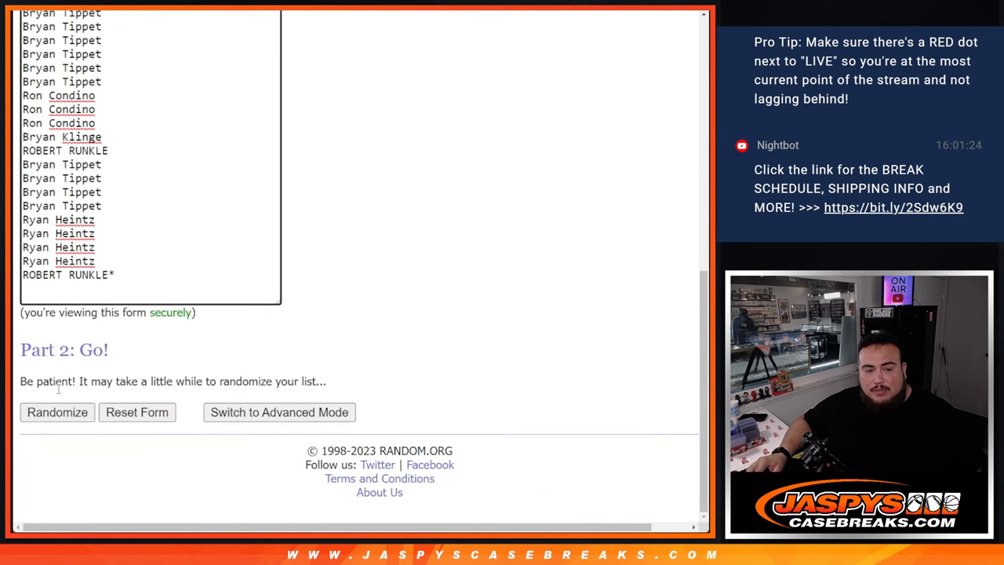
click(56, 412)
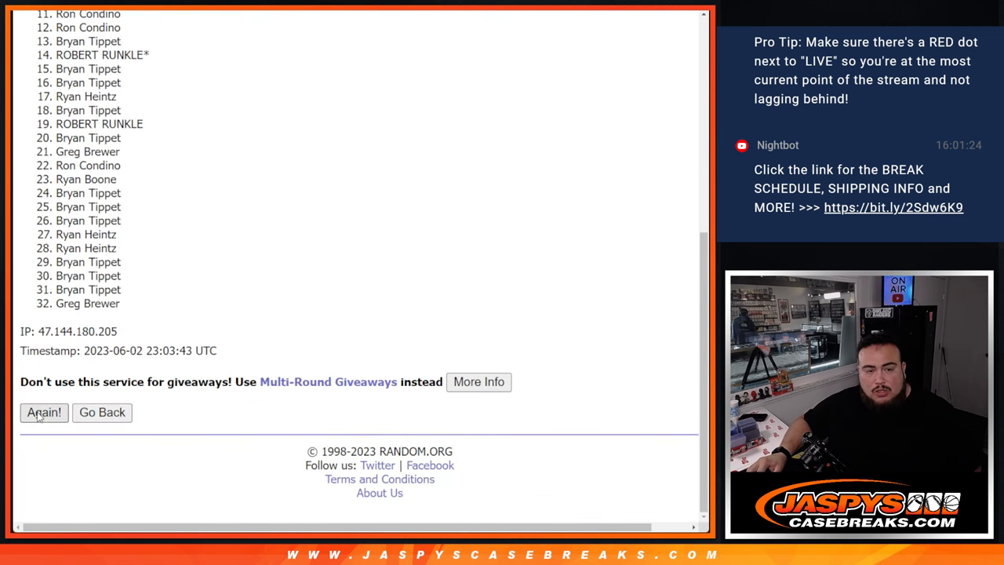
click(44, 412)
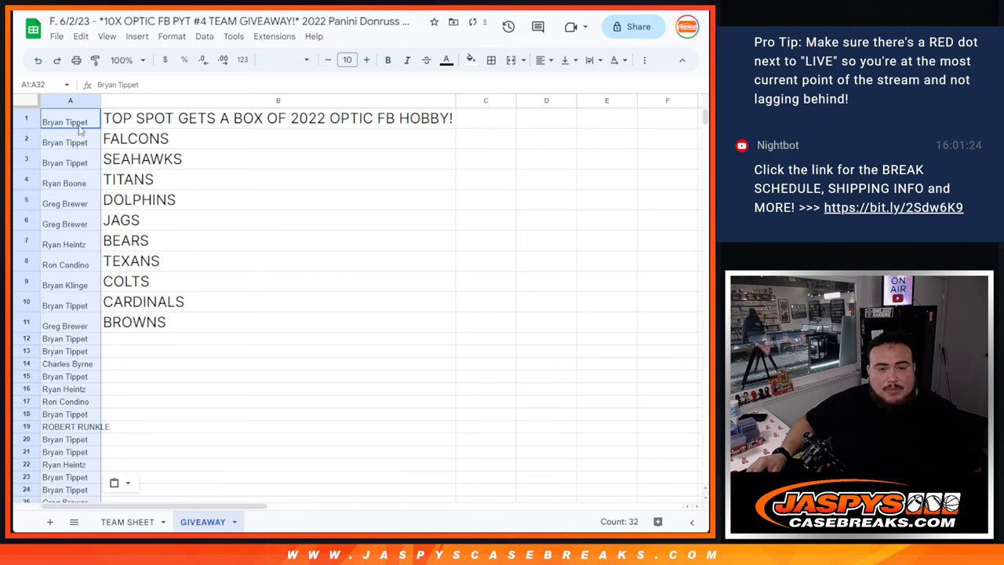
Set A1:A11 names to font size 18 and add ^ to the team winners in A2:A11.
click(347, 59)
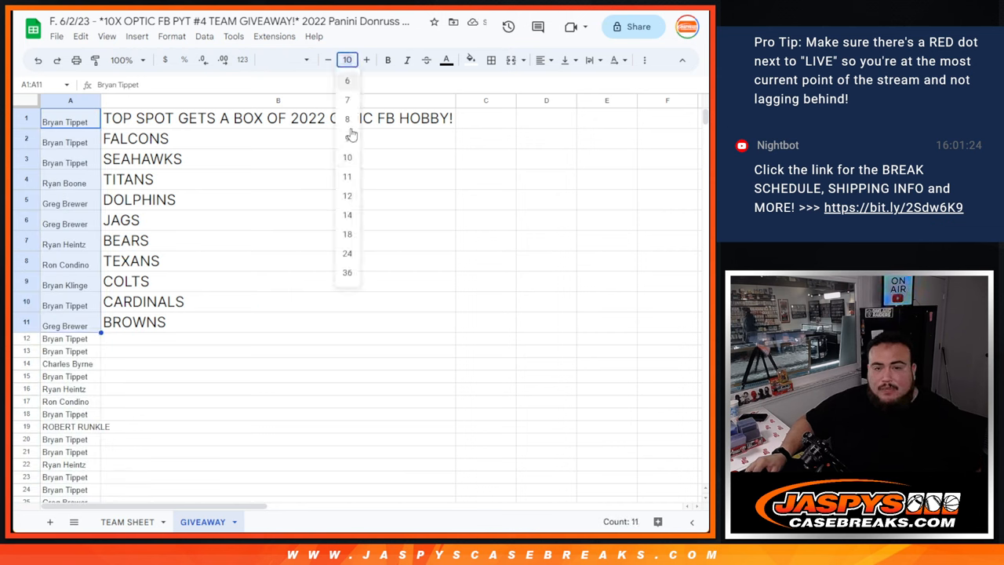
click(347, 233)
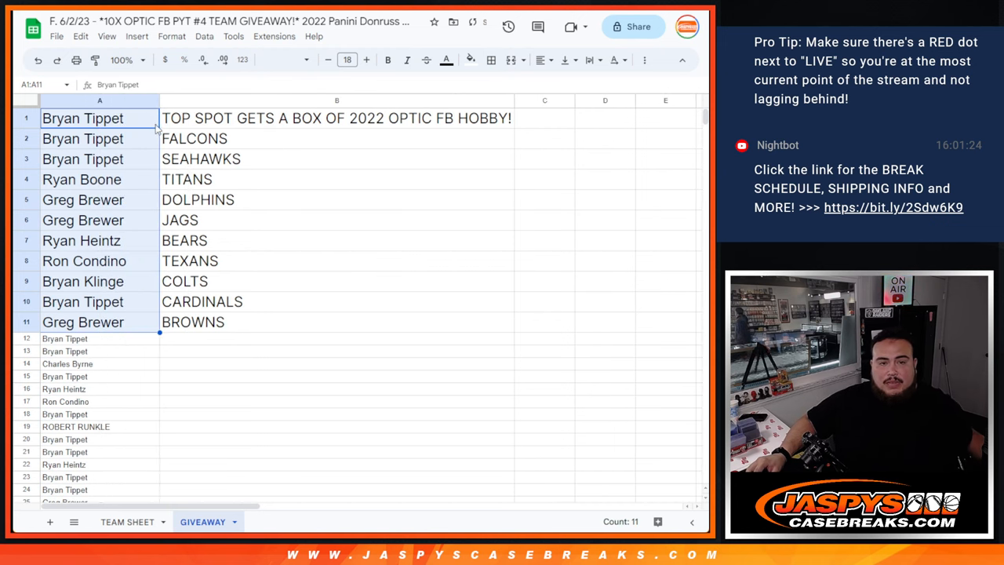
click(82, 138)
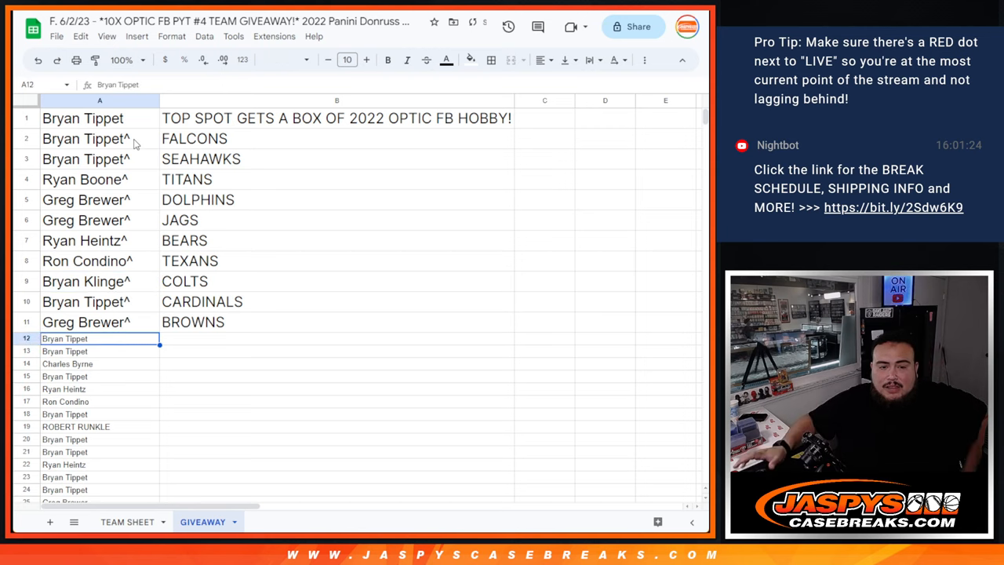
mouse_move(232, 174)
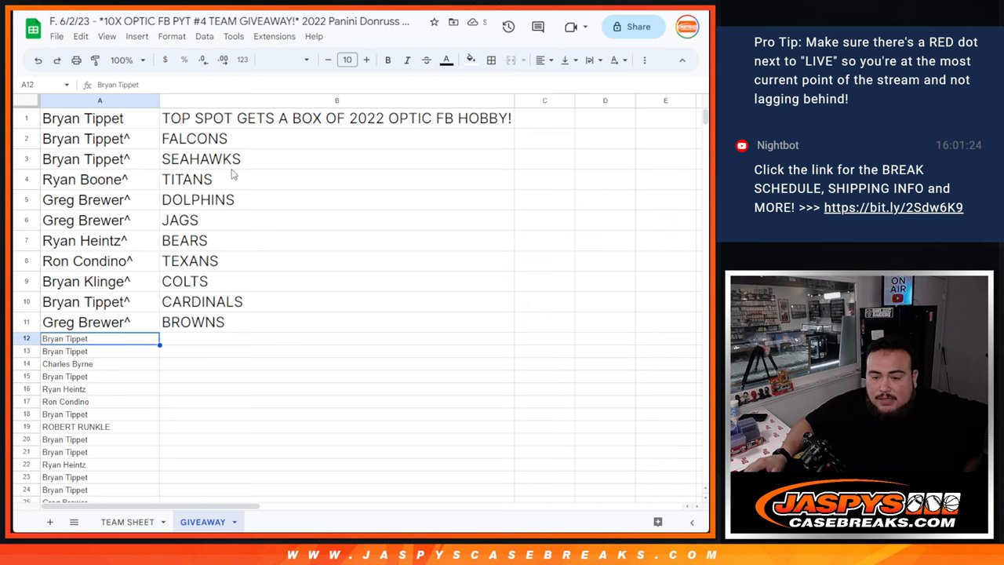